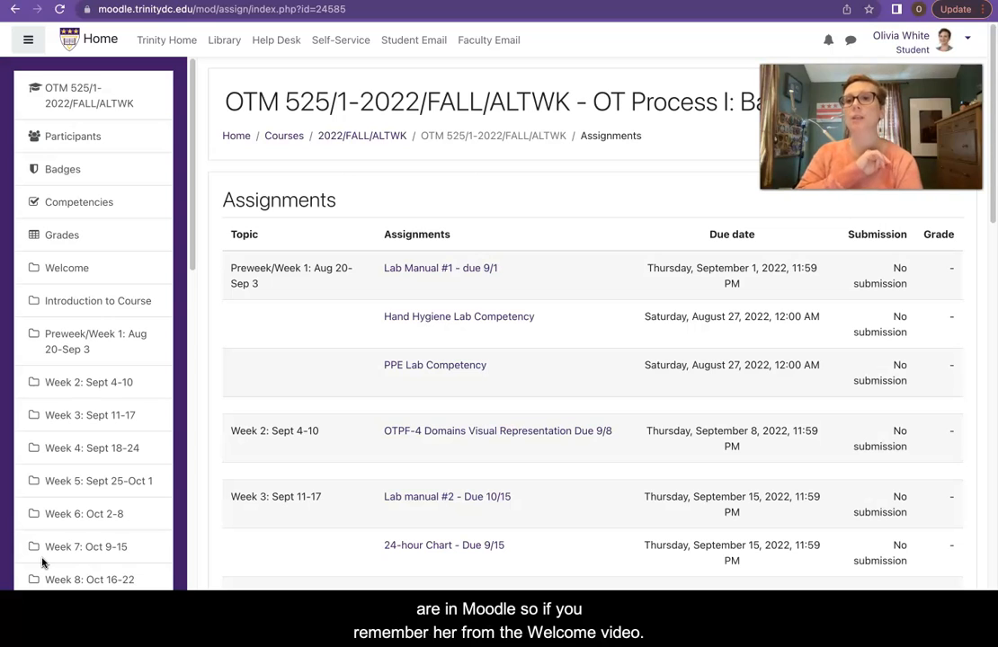
mouse_move(360, 326)
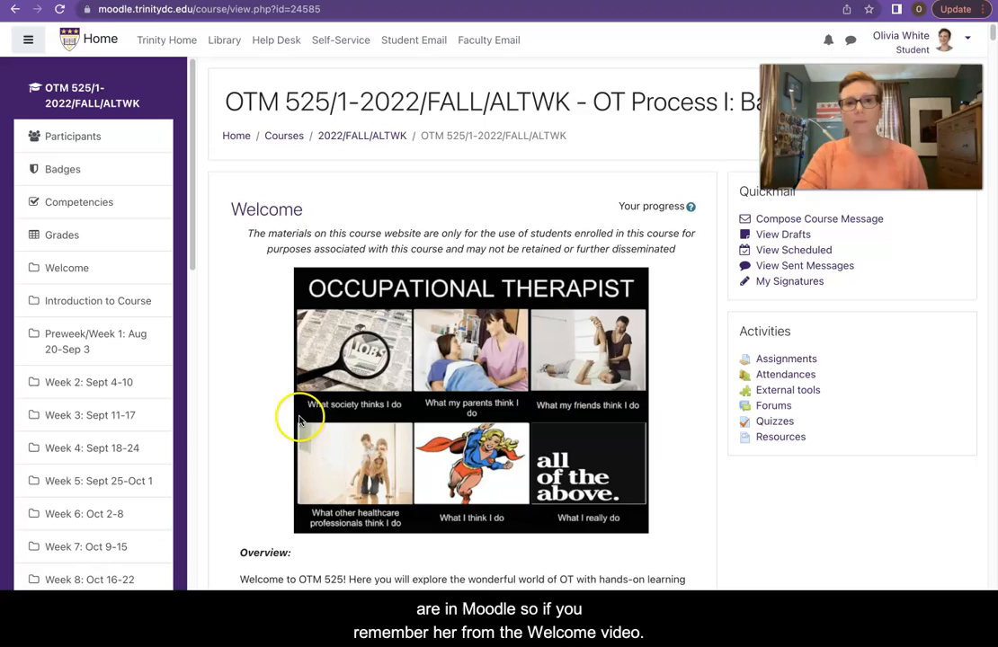
Scroll down the OTM 525 course home page to the Introduction to Course section
scroll(down, 3)
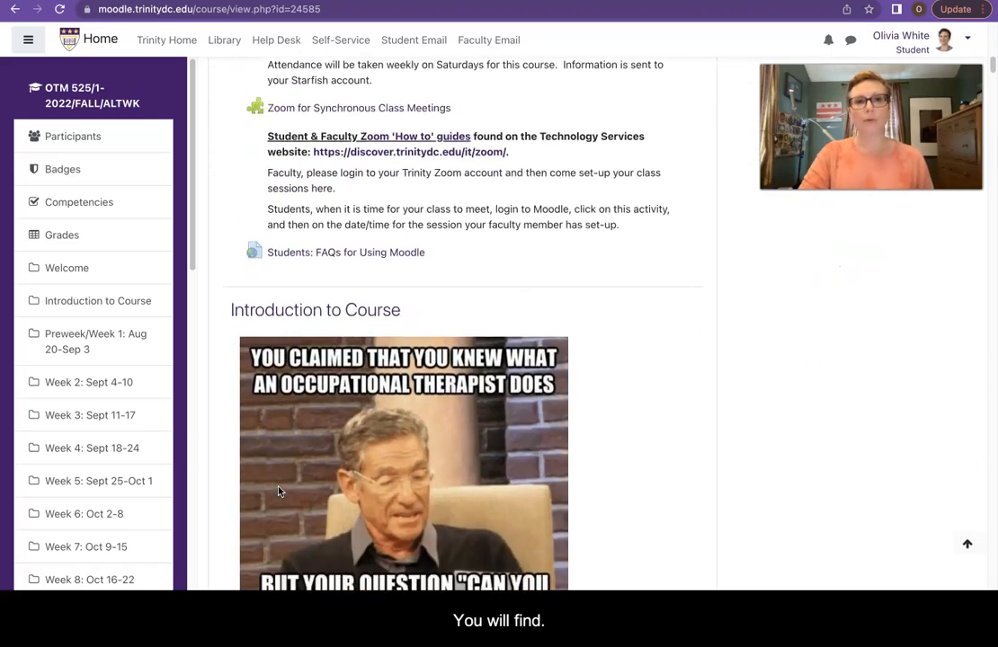
scroll(down, 3)
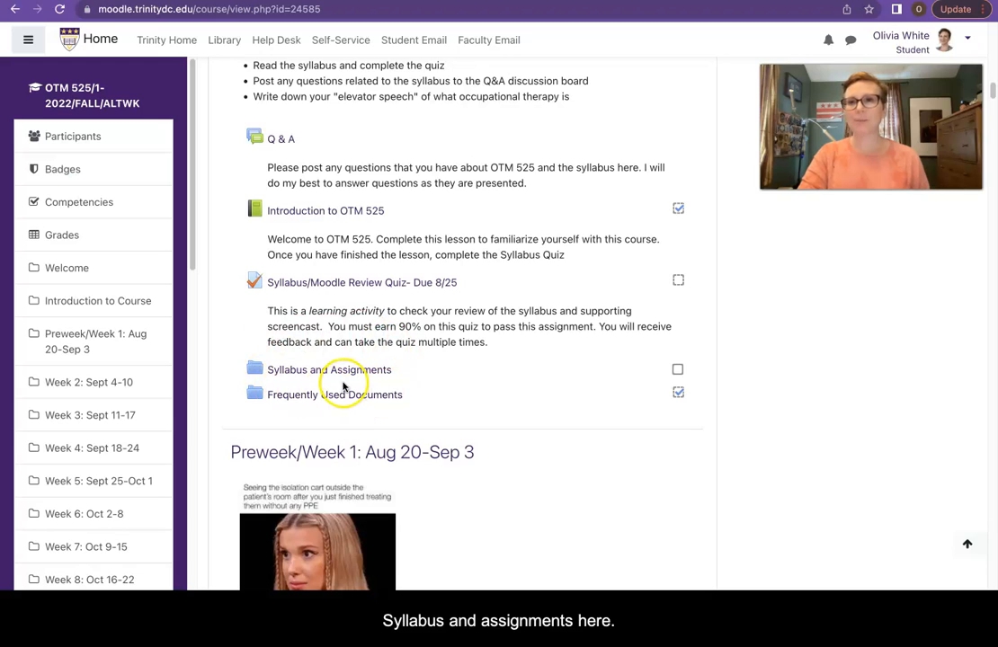
mouse_move(586, 297)
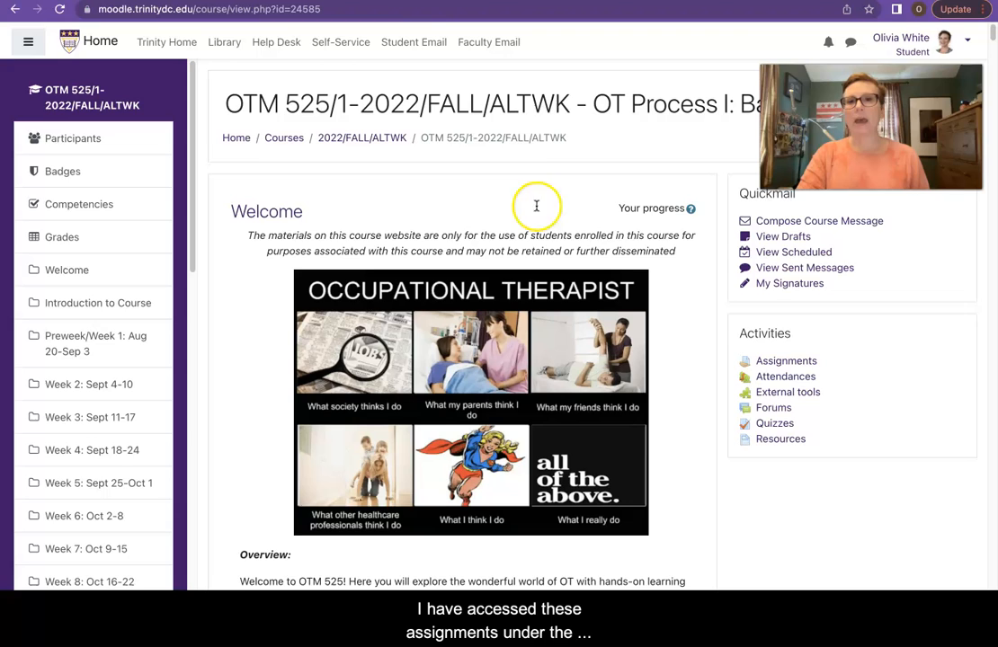
mouse_move(781, 360)
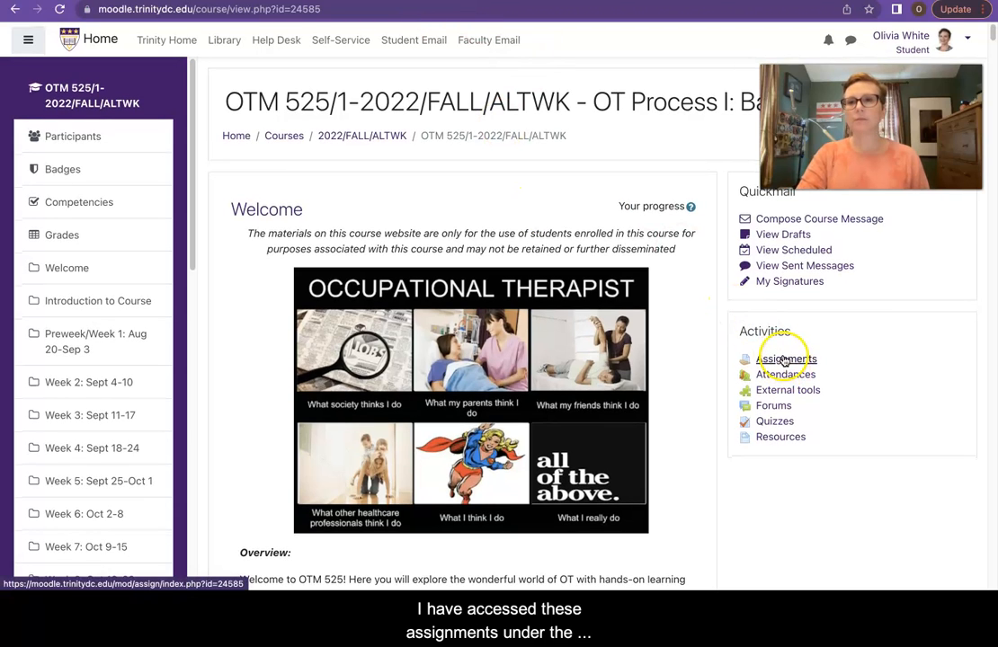
Browse the assignments table and open the Cultural Competence assignment description
click(782, 358)
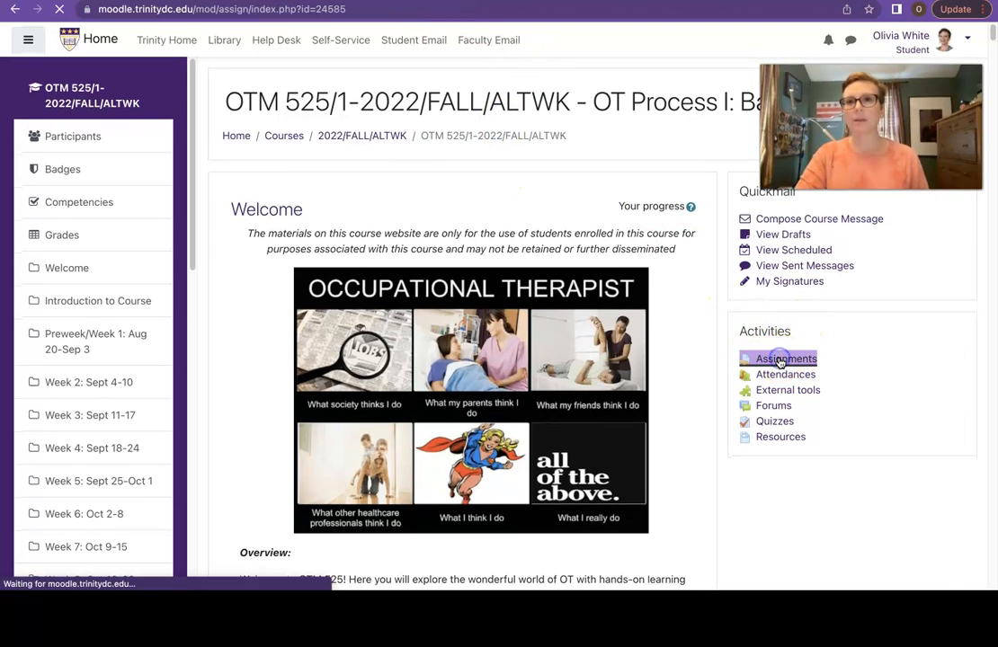
click(778, 358)
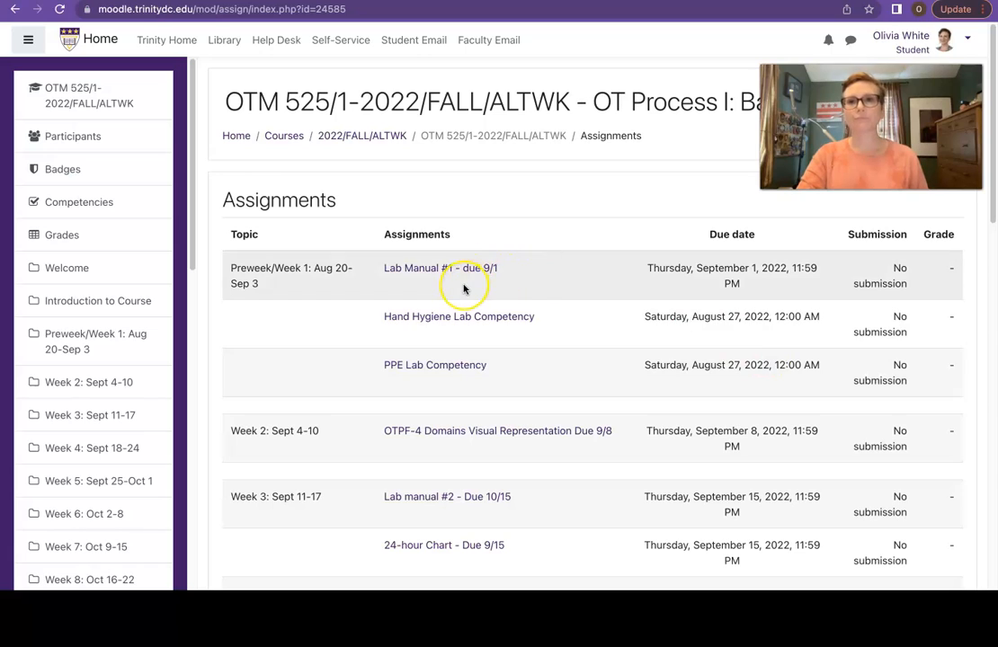
mouse_move(424, 284)
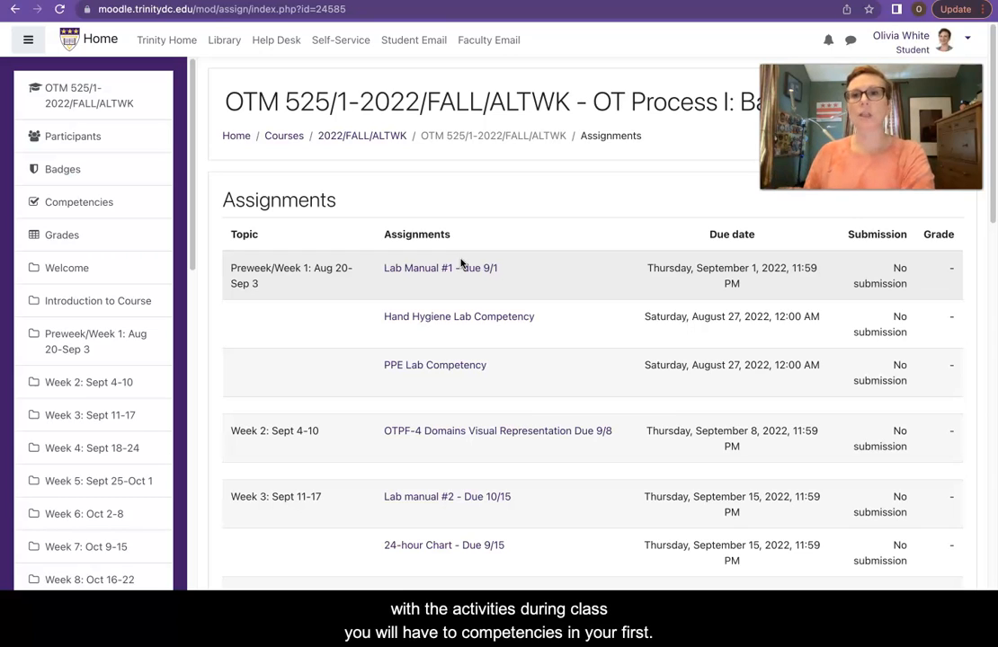
mouse_move(427, 339)
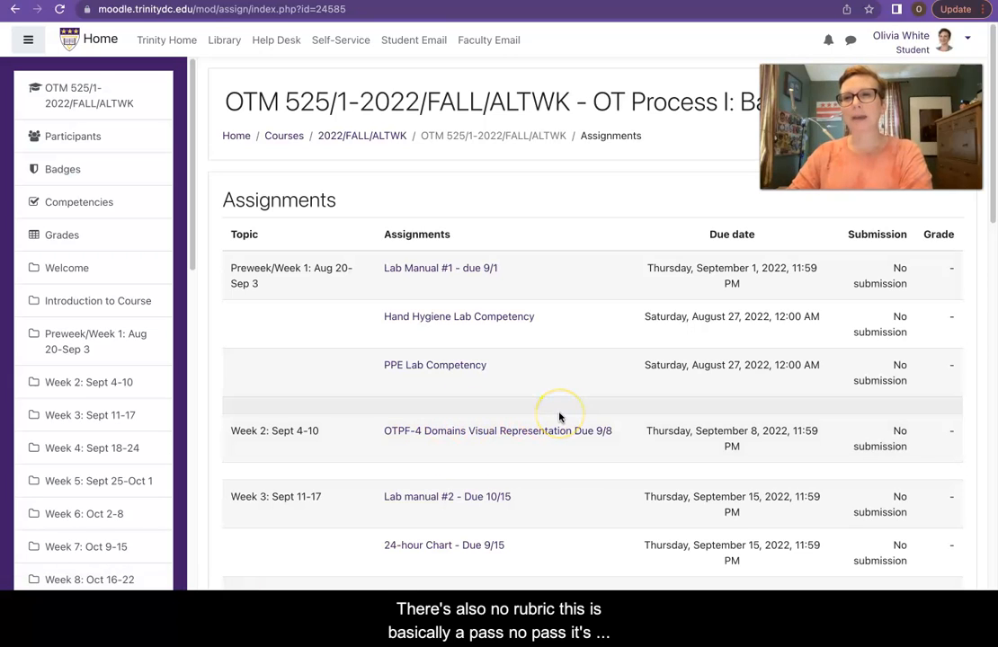
mouse_move(495, 443)
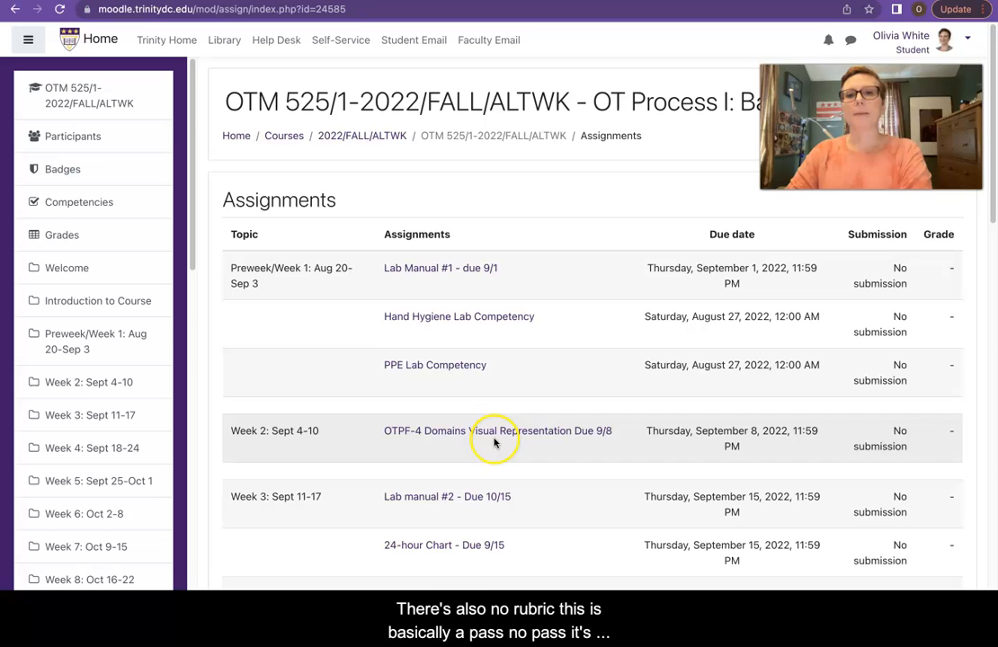
scroll(down, 3)
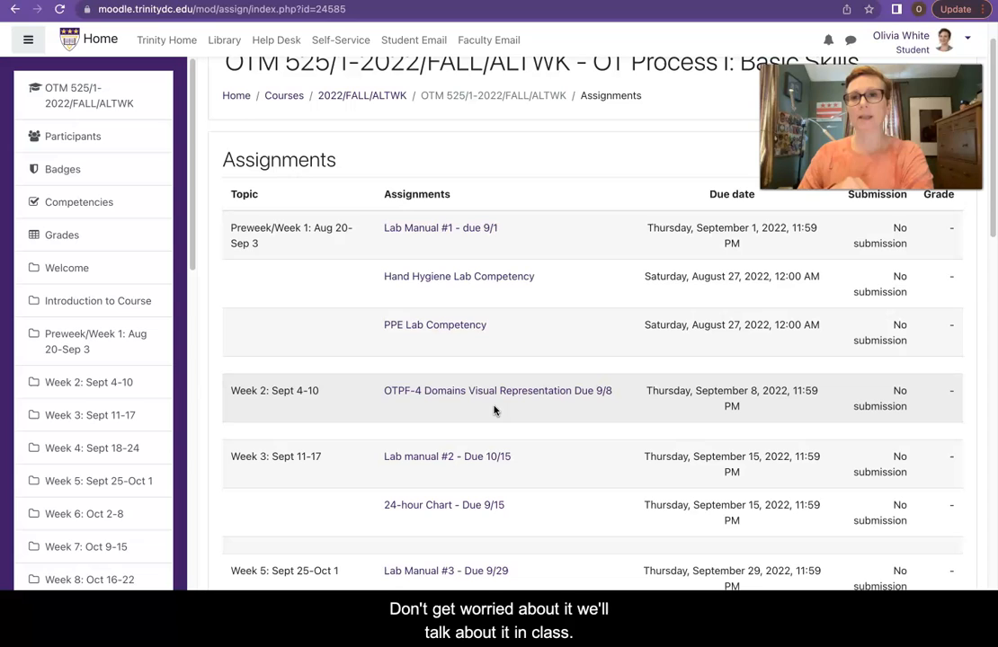
scroll(down, 3)
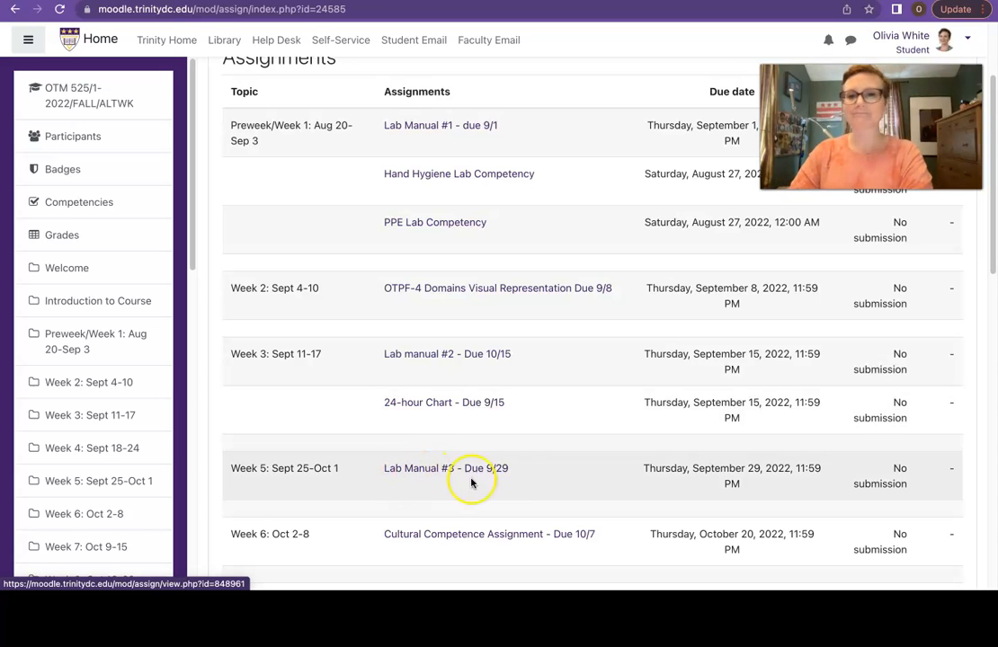
scroll(down, 3)
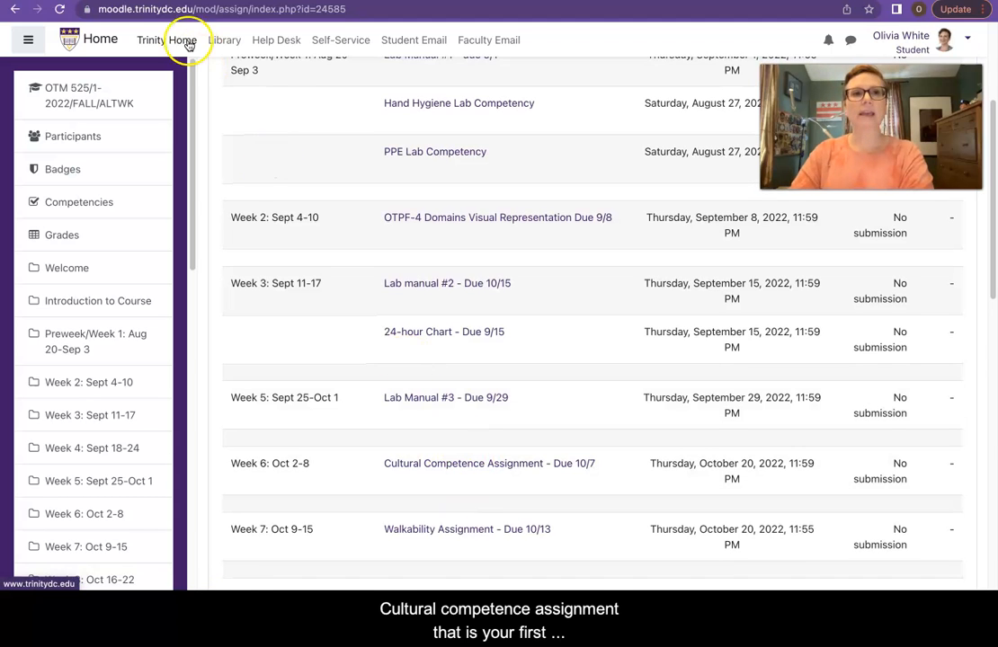
click(488, 463)
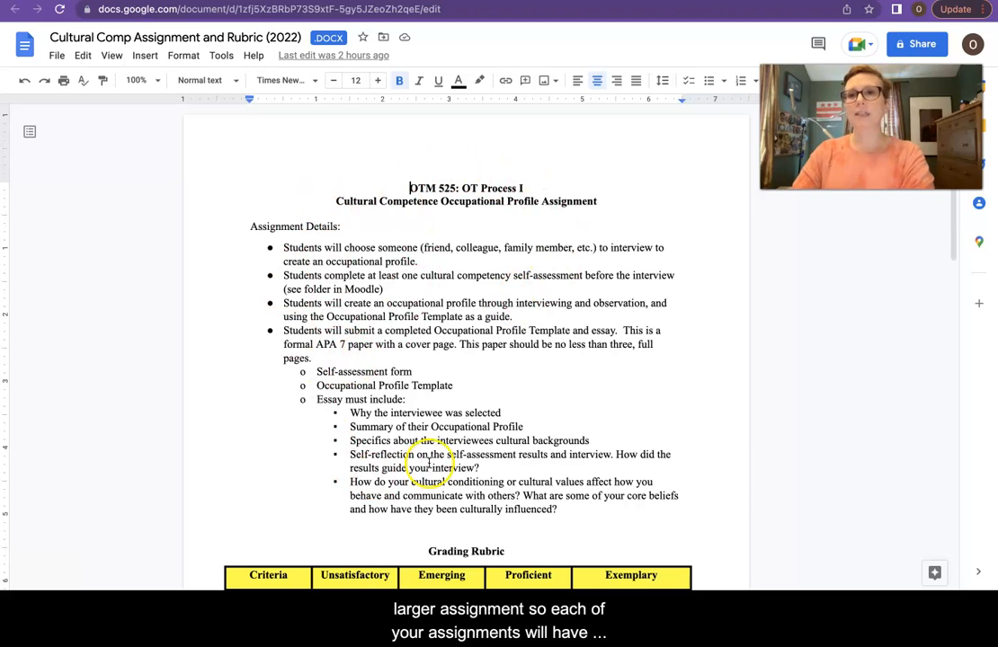
Read through the Cultural Comp Assignment and Rubric (2022) doc down to the rubric table
scroll(down, 3)
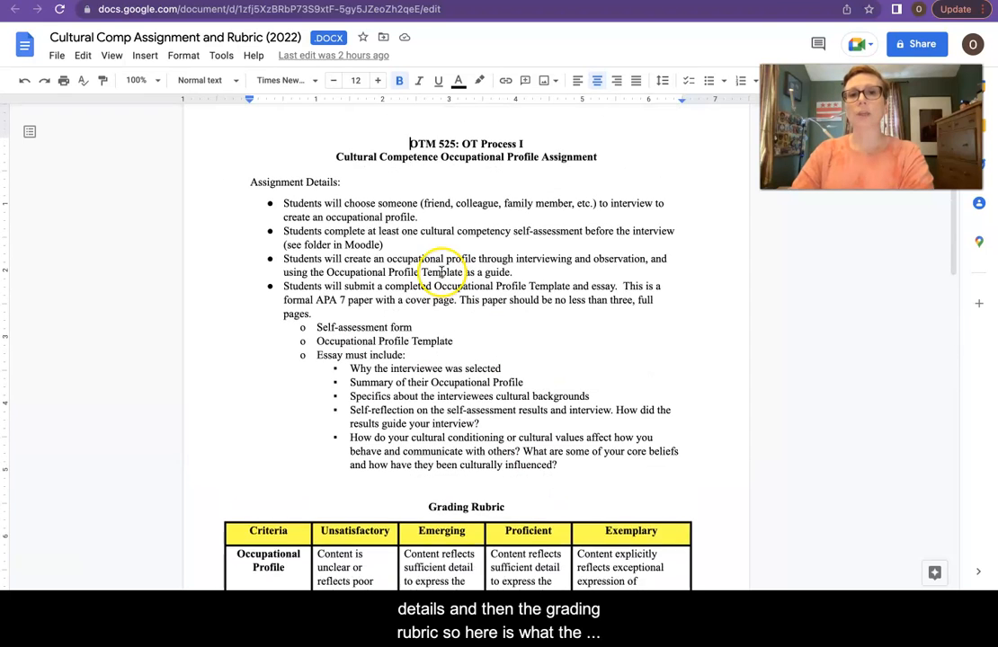
scroll(down, 3)
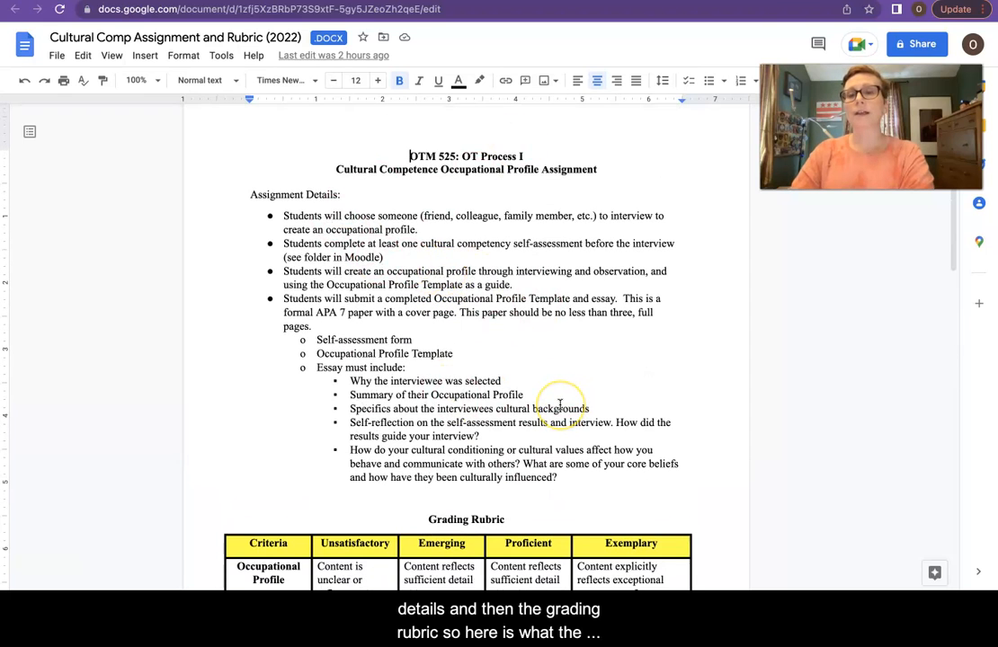
scroll(down, 3)
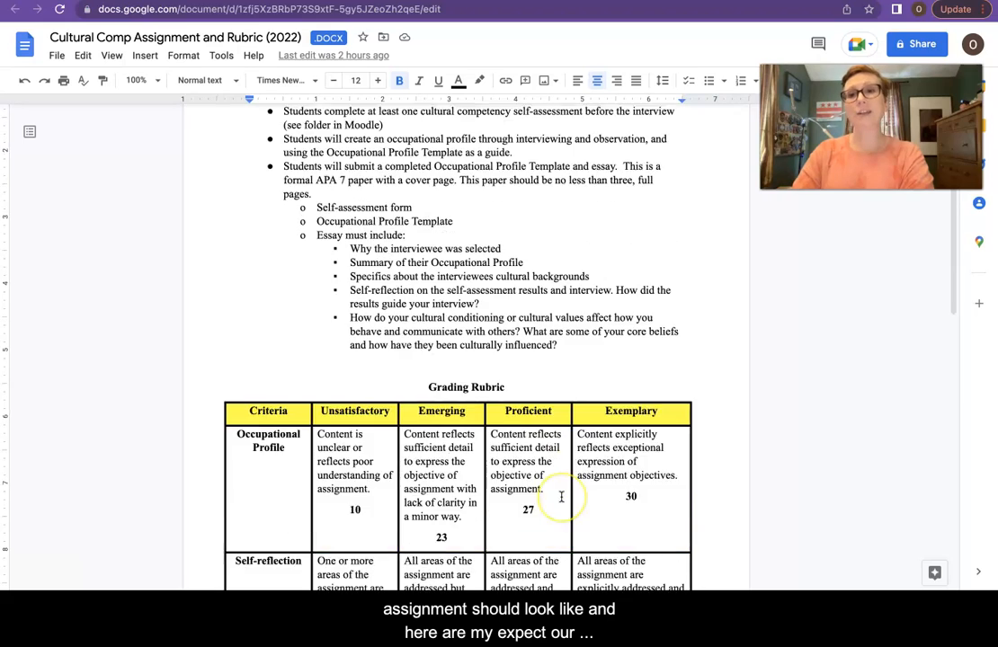
scroll(down, 3)
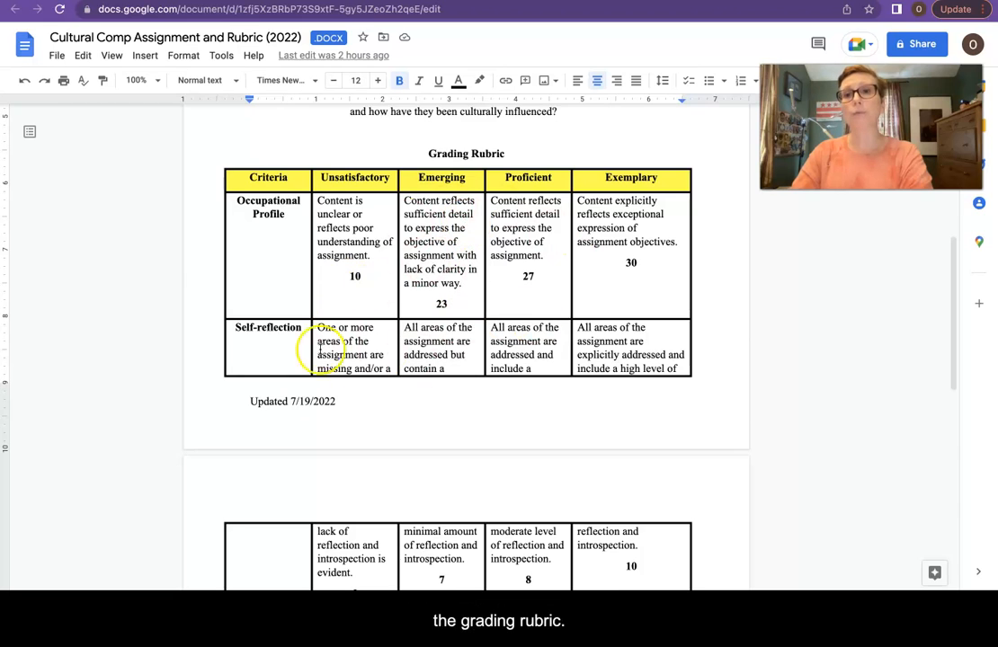
scroll(down, 3)
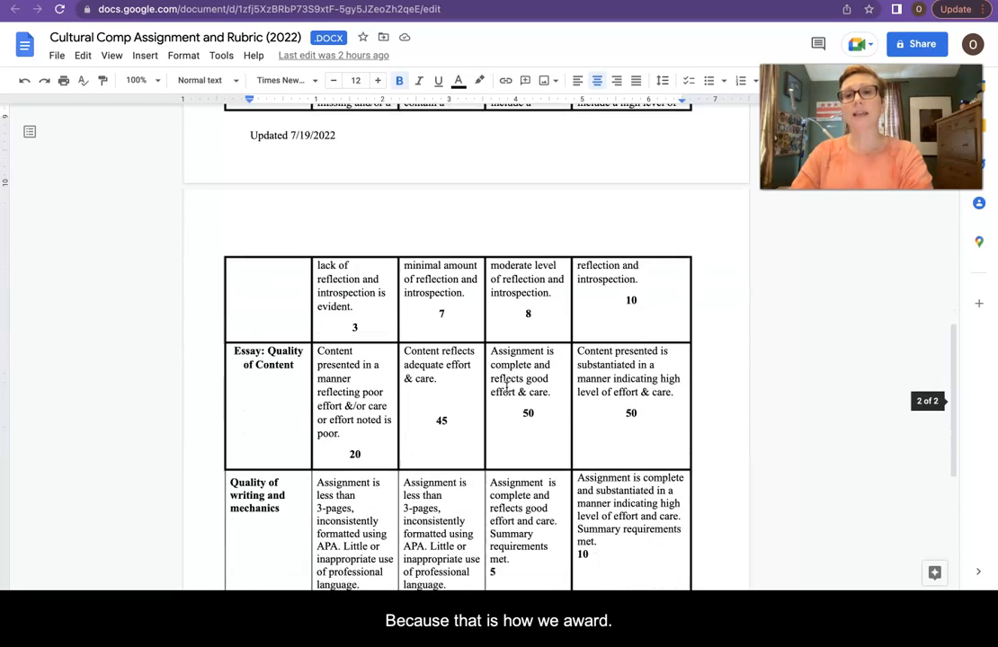
scroll(down, 3)
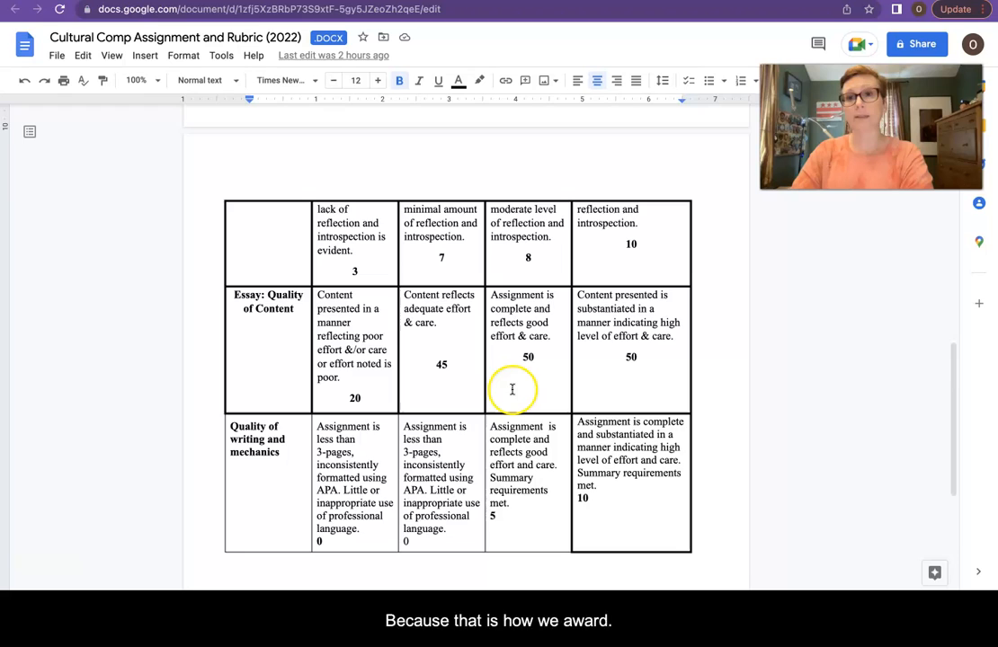
scroll(down, 3)
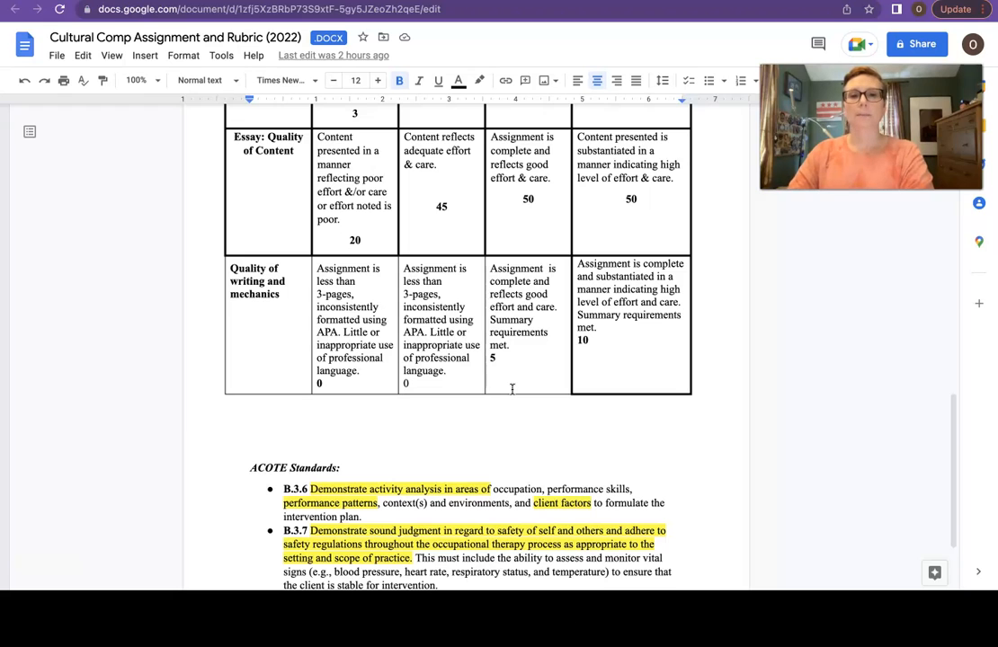
scroll(down, 3)
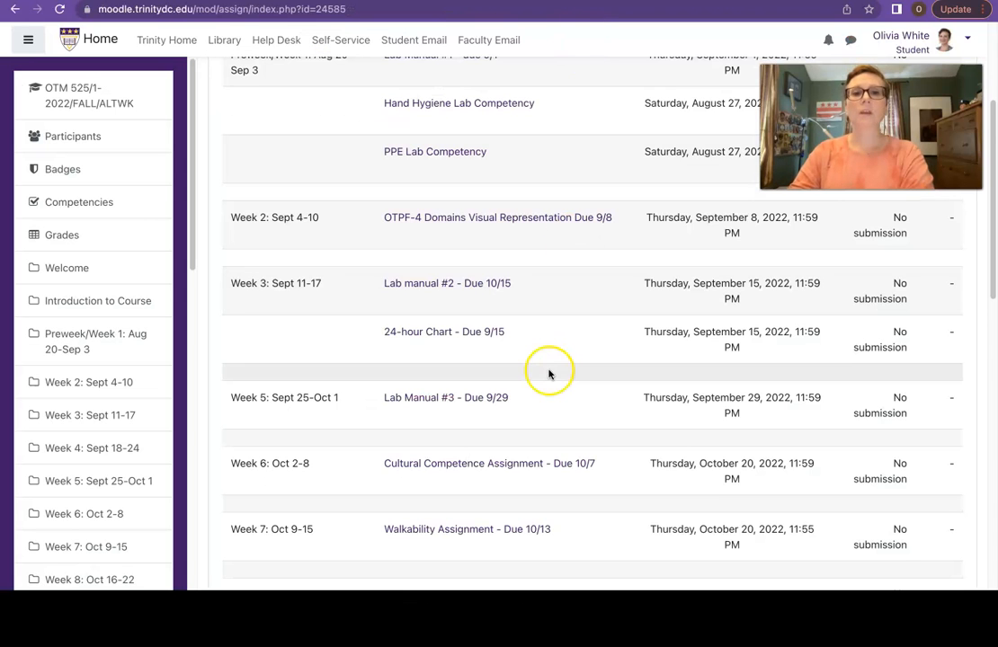
Open the Walkability Reflection description and read through its grading rubric
scroll(down, 3)
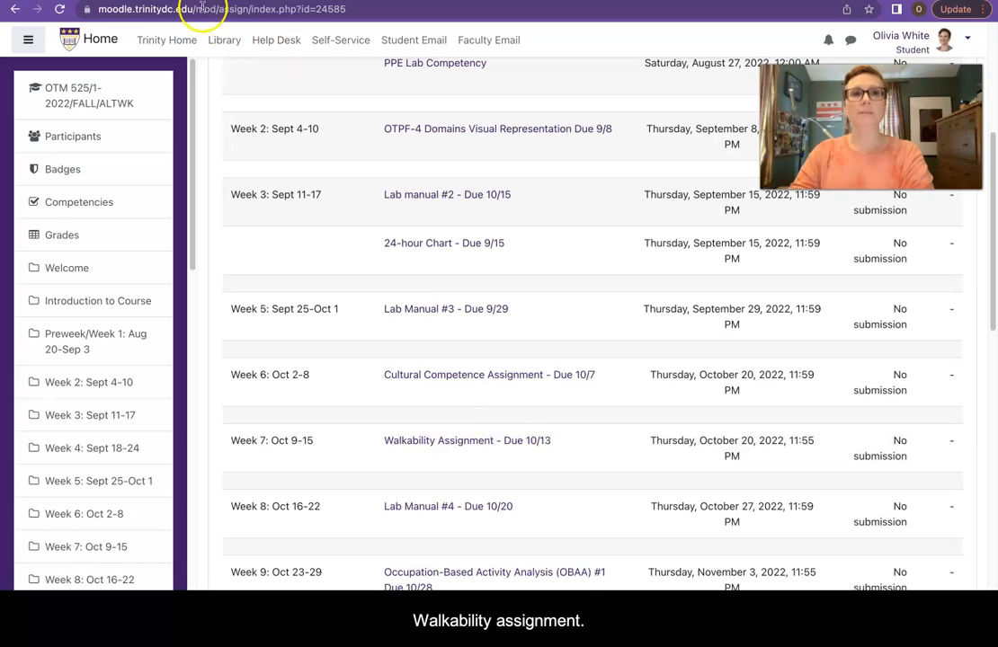
click(467, 439)
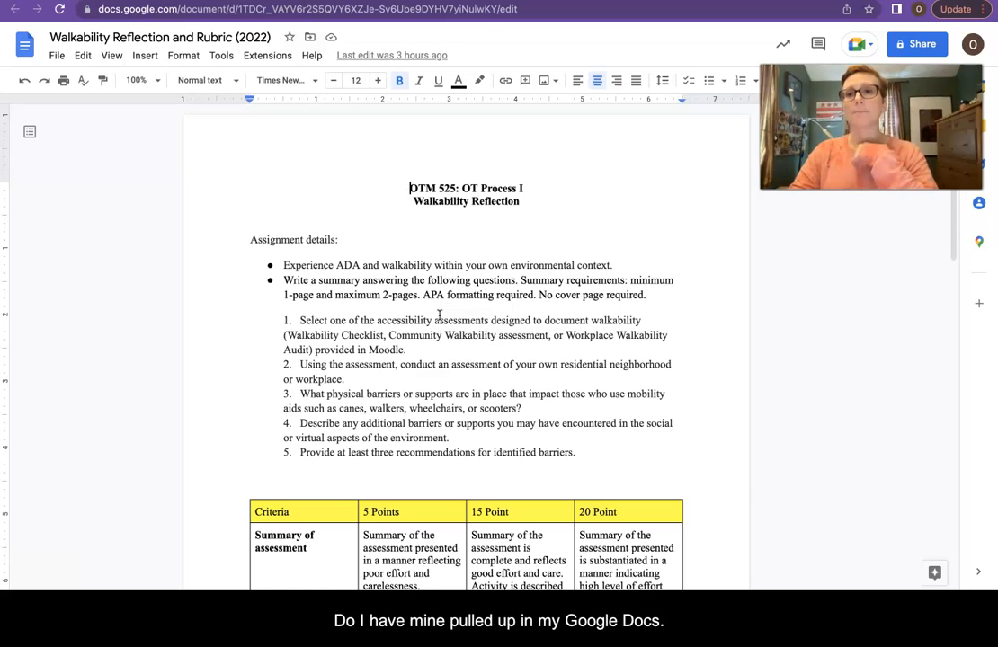
scroll(down, 3)
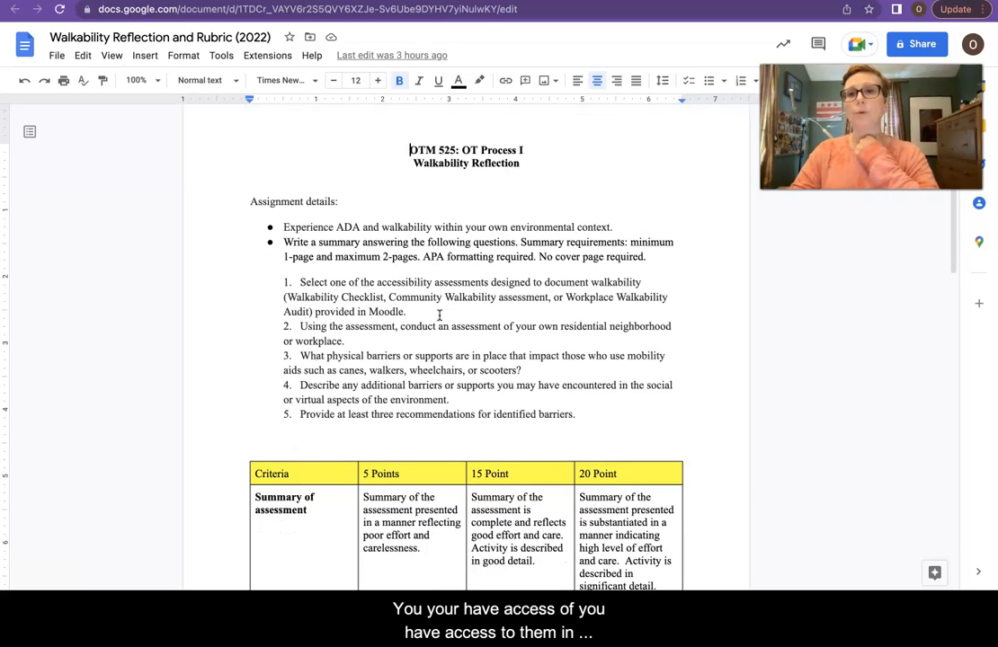
scroll(down, 3)
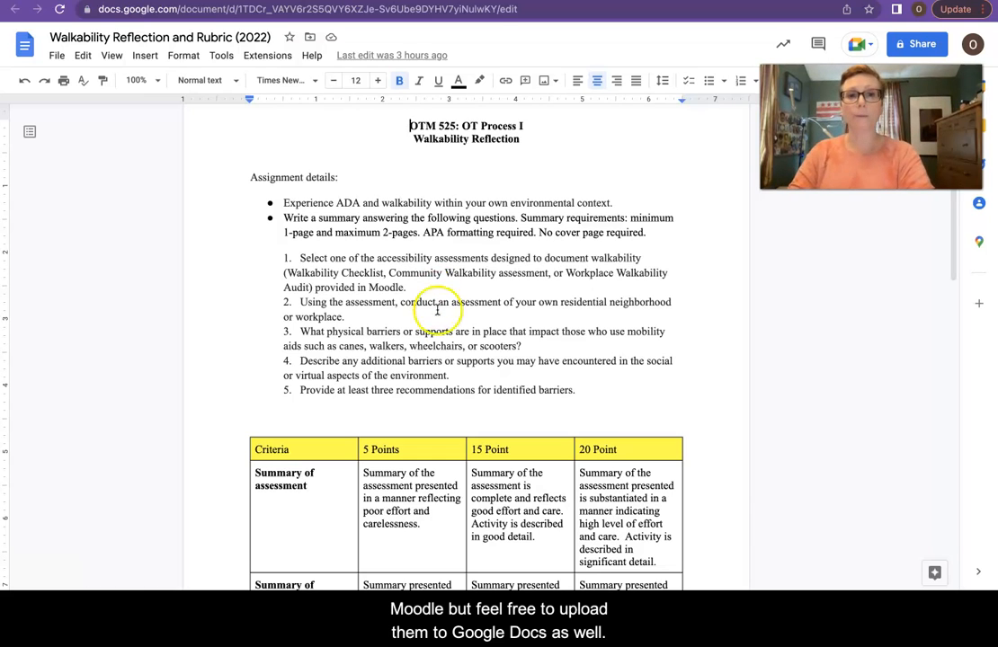
scroll(down, 3)
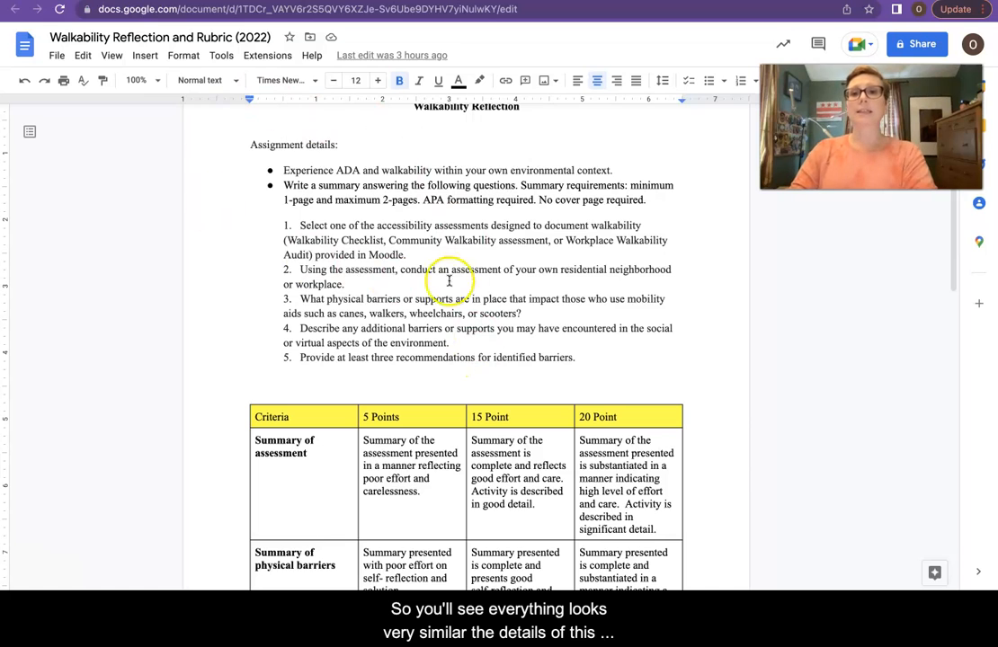
scroll(down, 3)
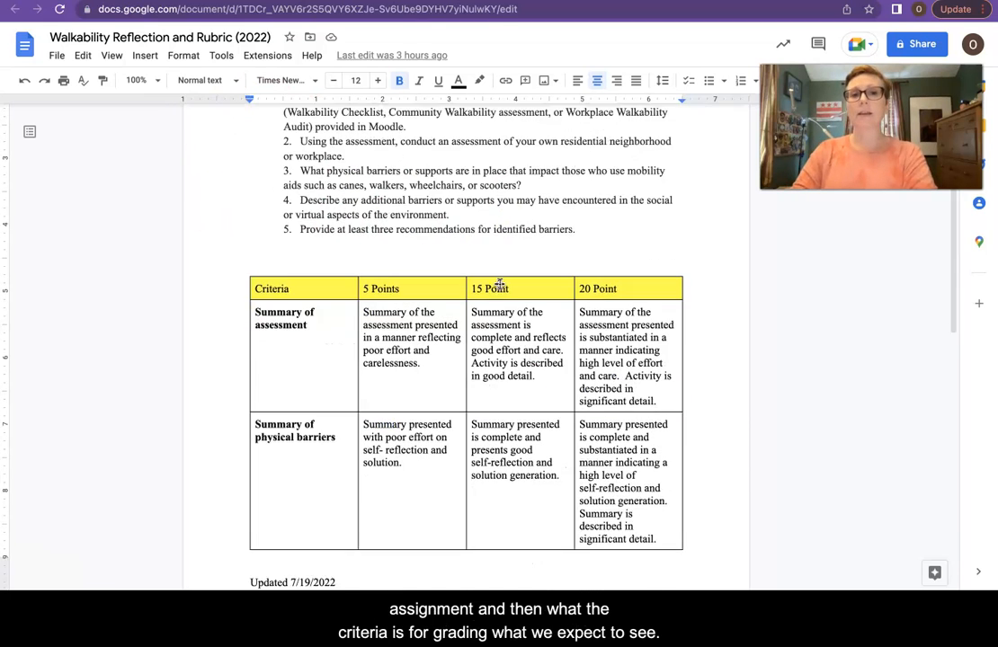
scroll(down, 3)
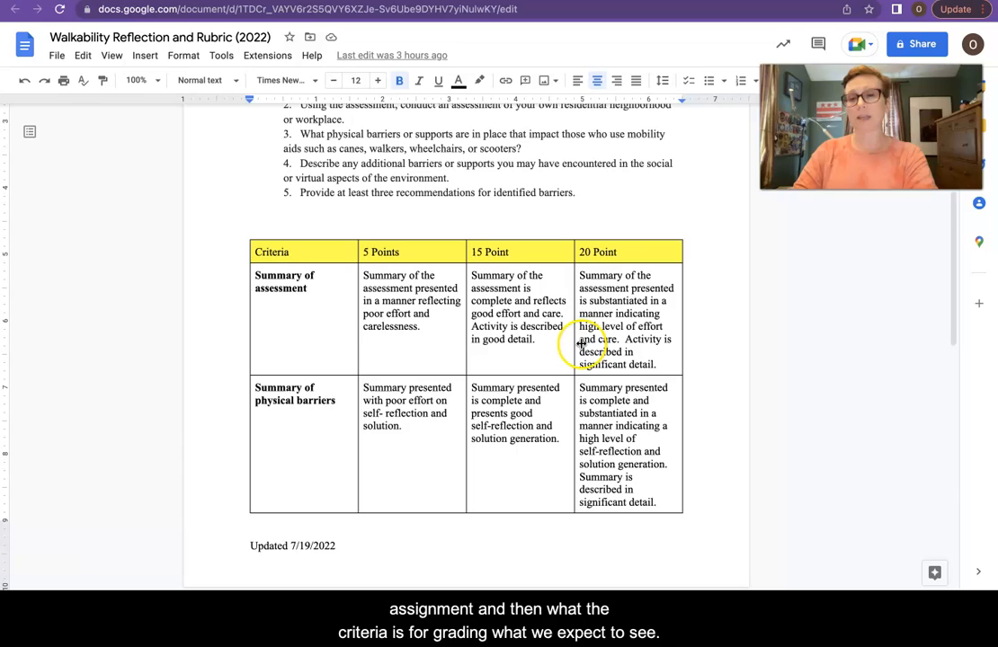
scroll(down, 3)
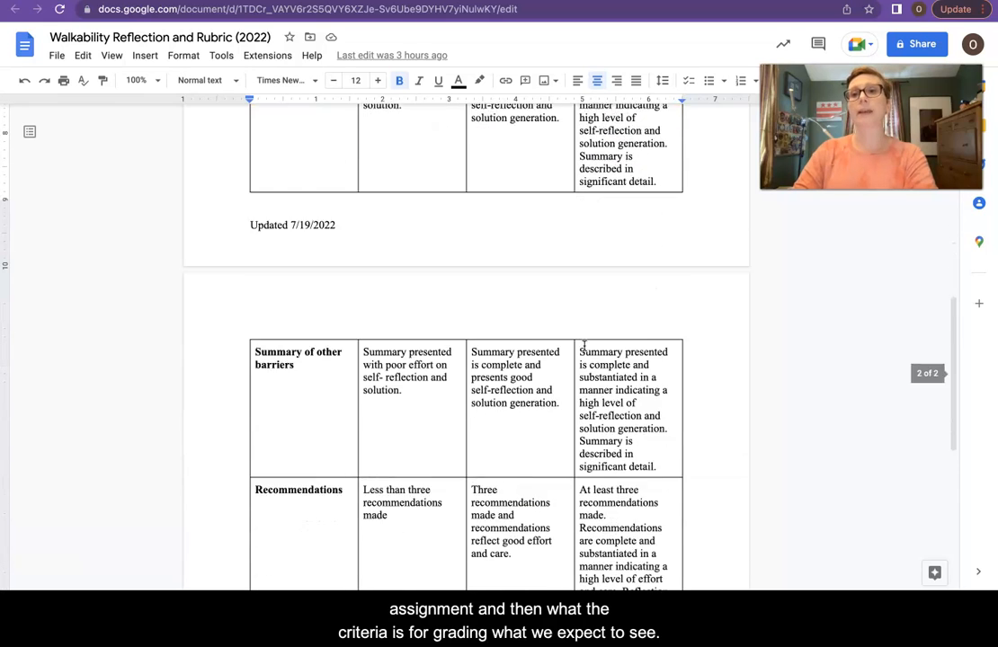
scroll(down, 3)
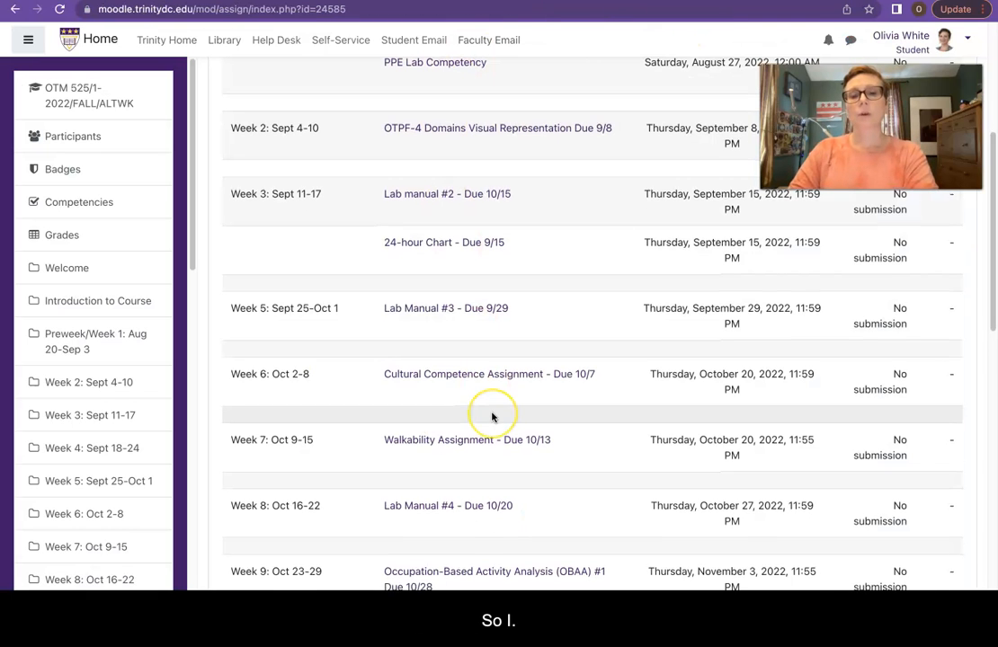
scroll(down, 3)
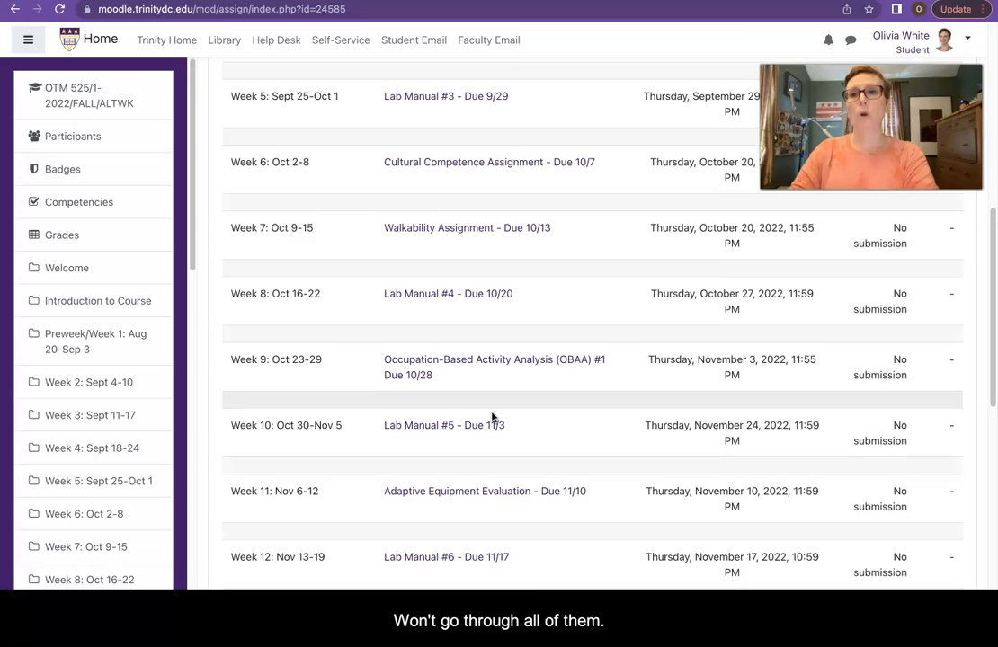
scroll(down, 3)
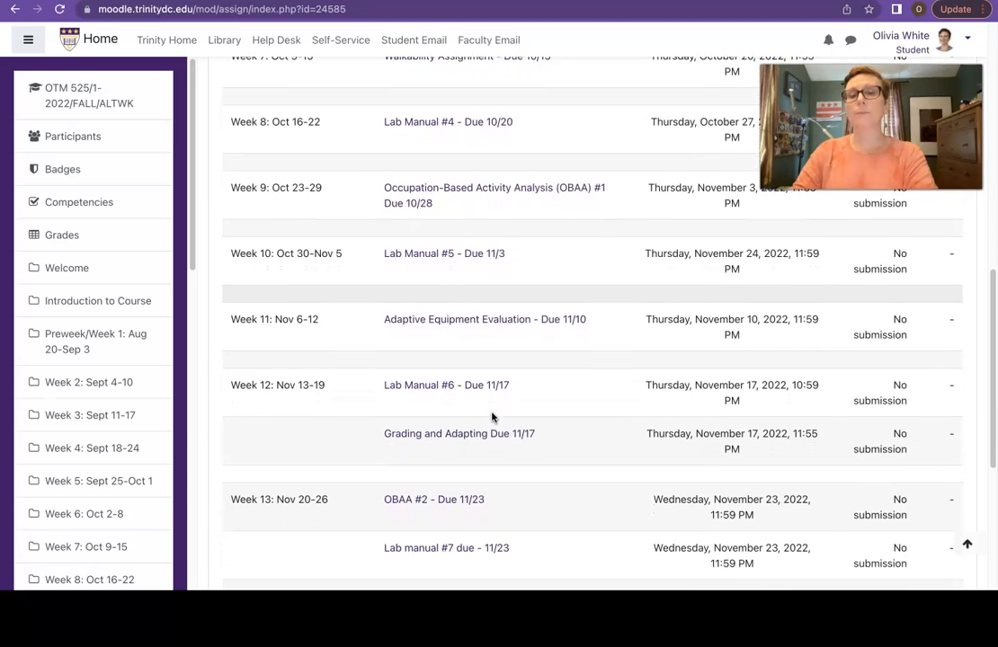
scroll(down, 3)
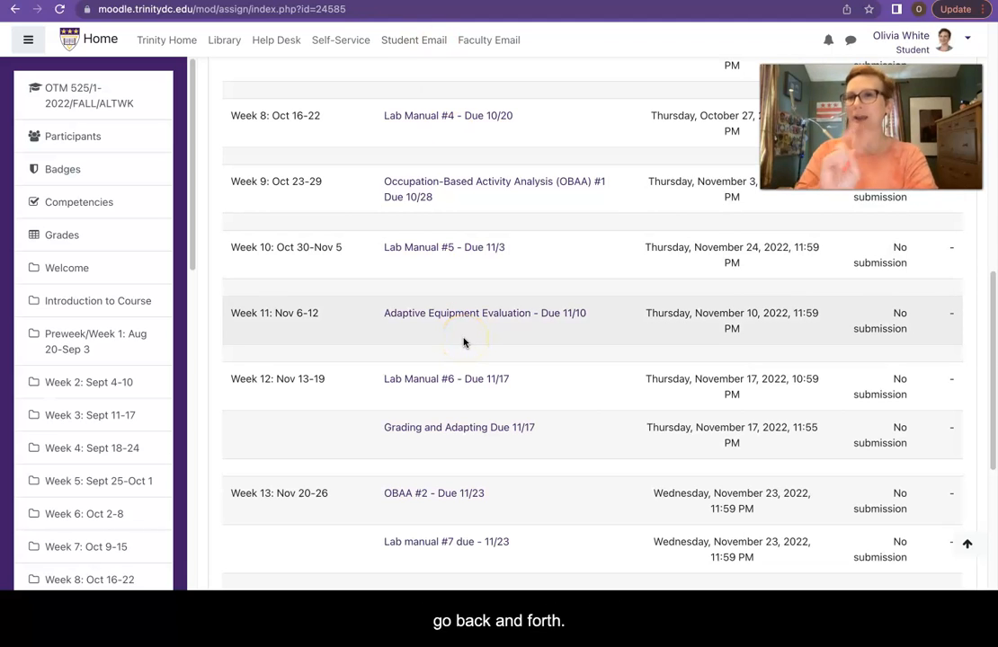
scroll(down, 3)
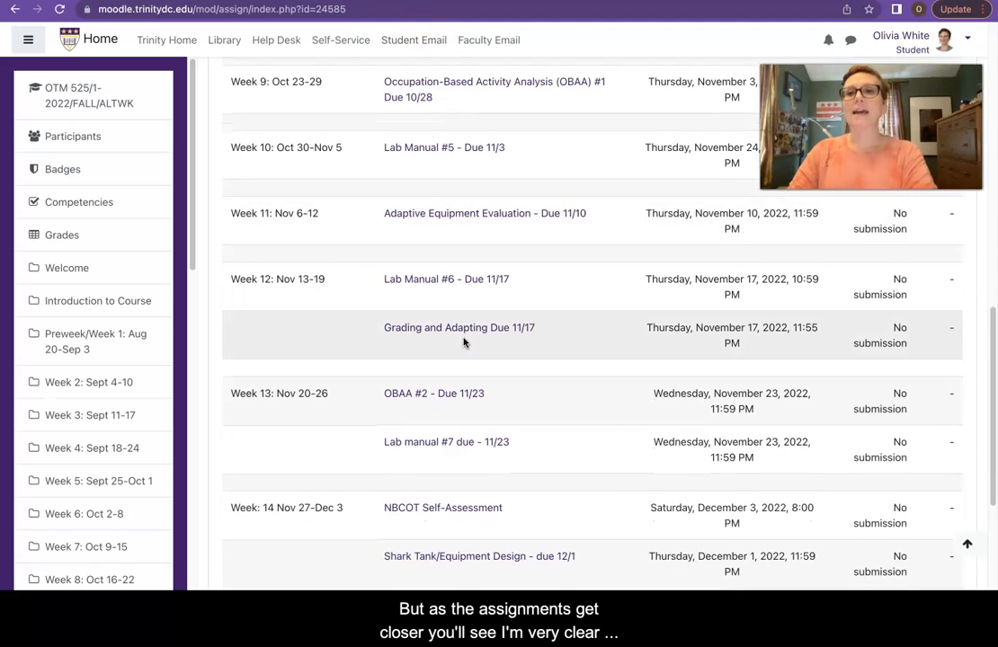
scroll(down, 3)
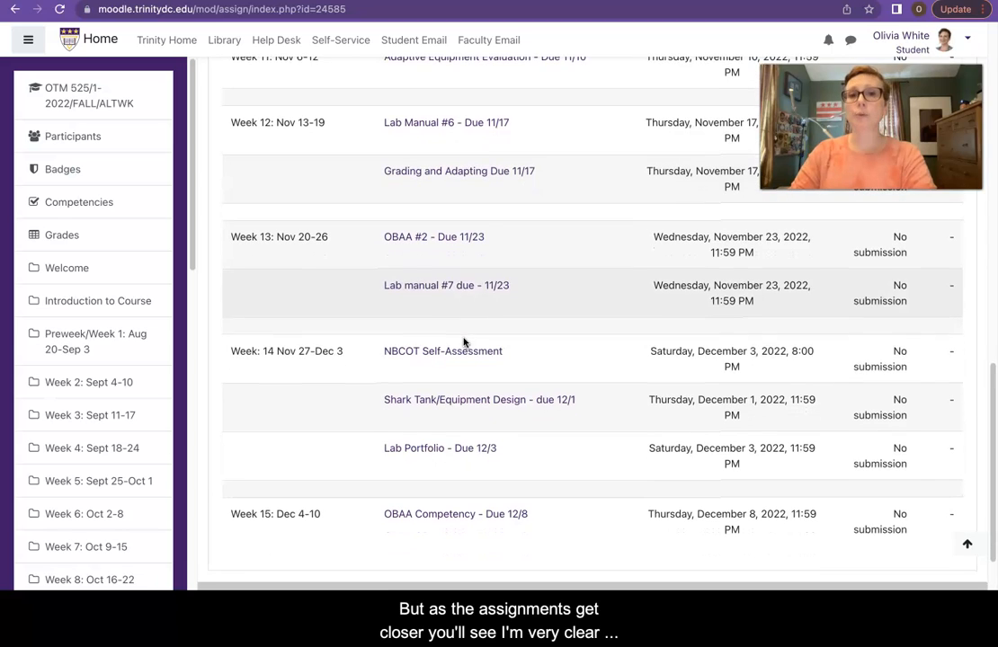
mouse_move(512, 146)
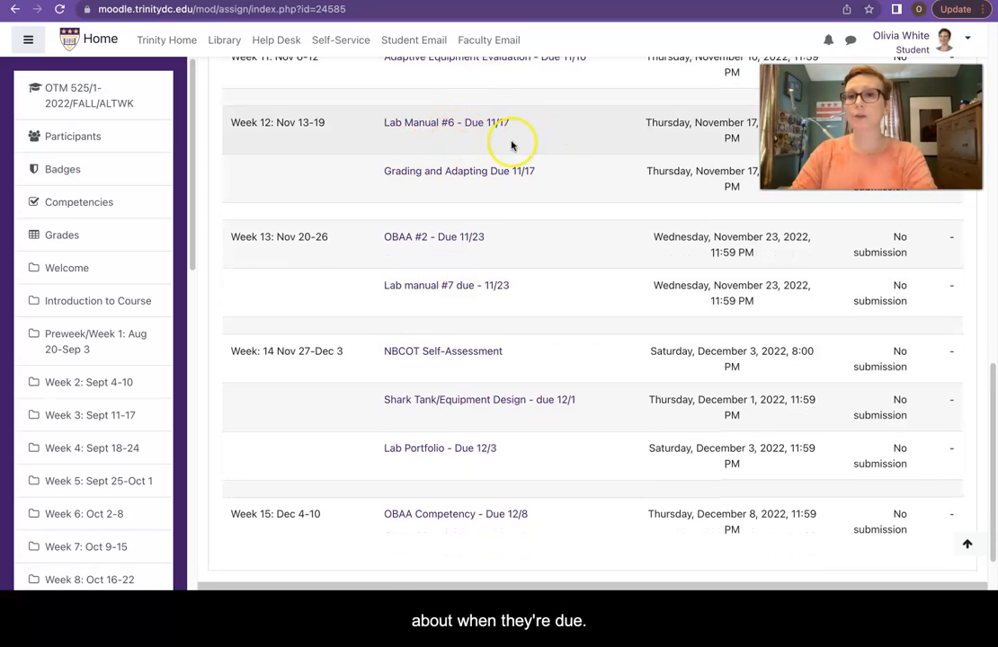
scroll(down, 3)
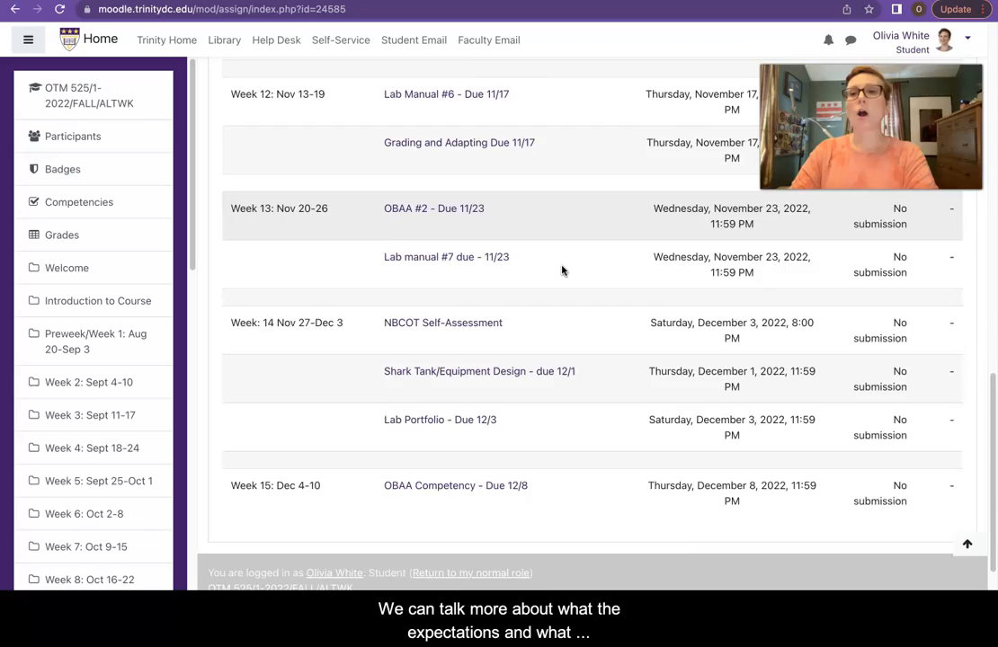
scroll(up, 3)
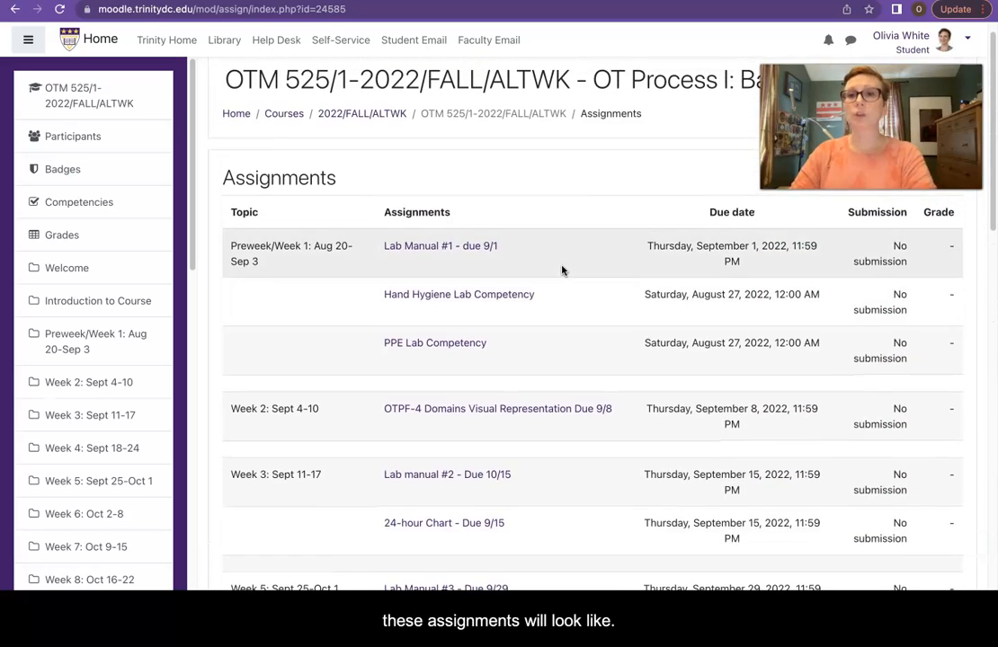
scroll(down, 3)
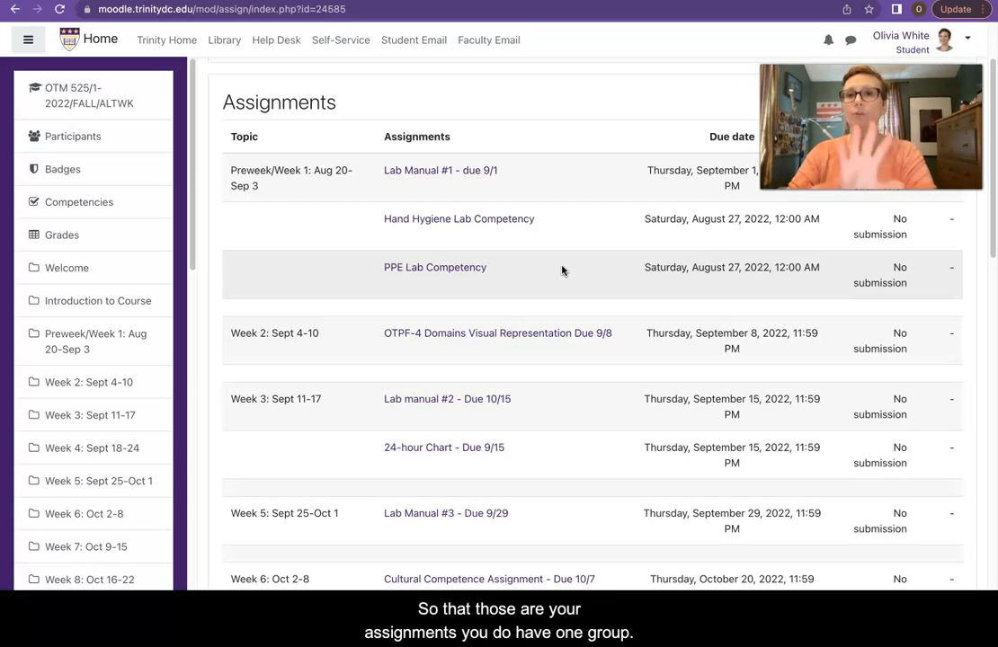
scroll(down, 3)
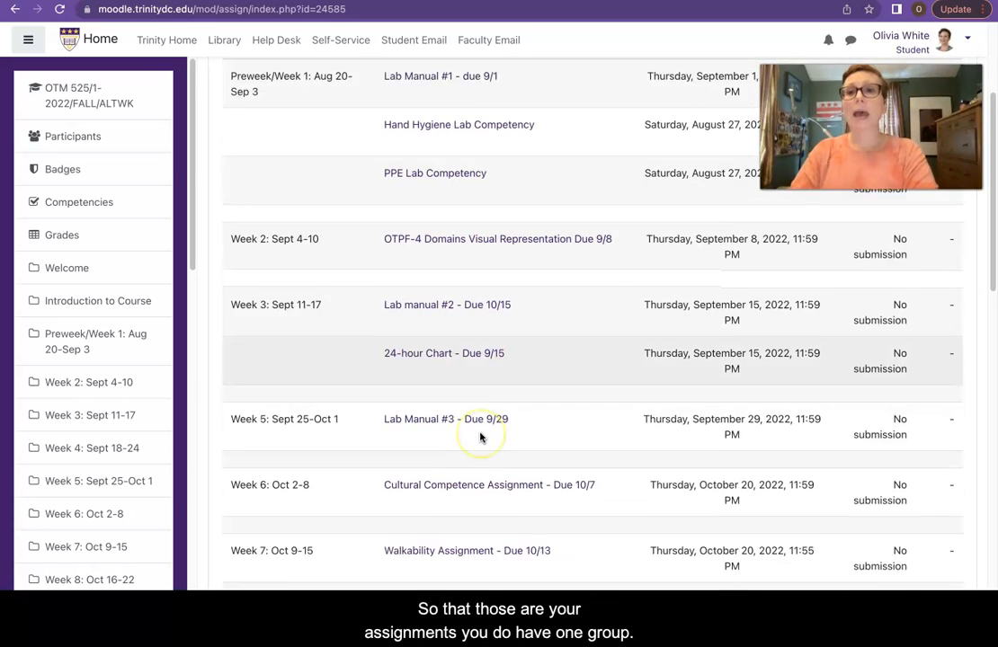
scroll(down, 3)
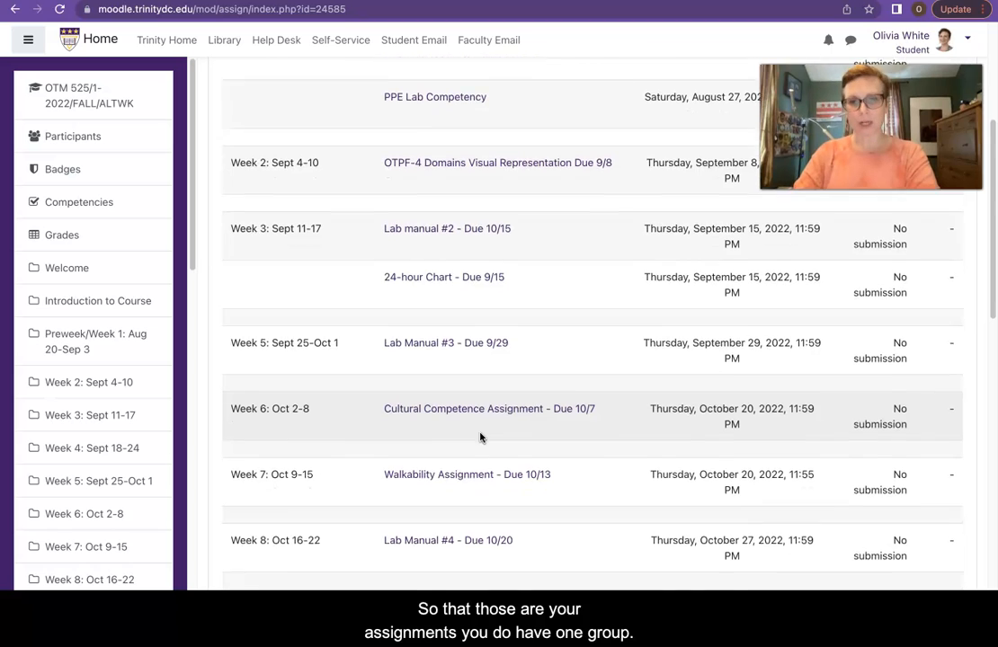
scroll(down, 3)
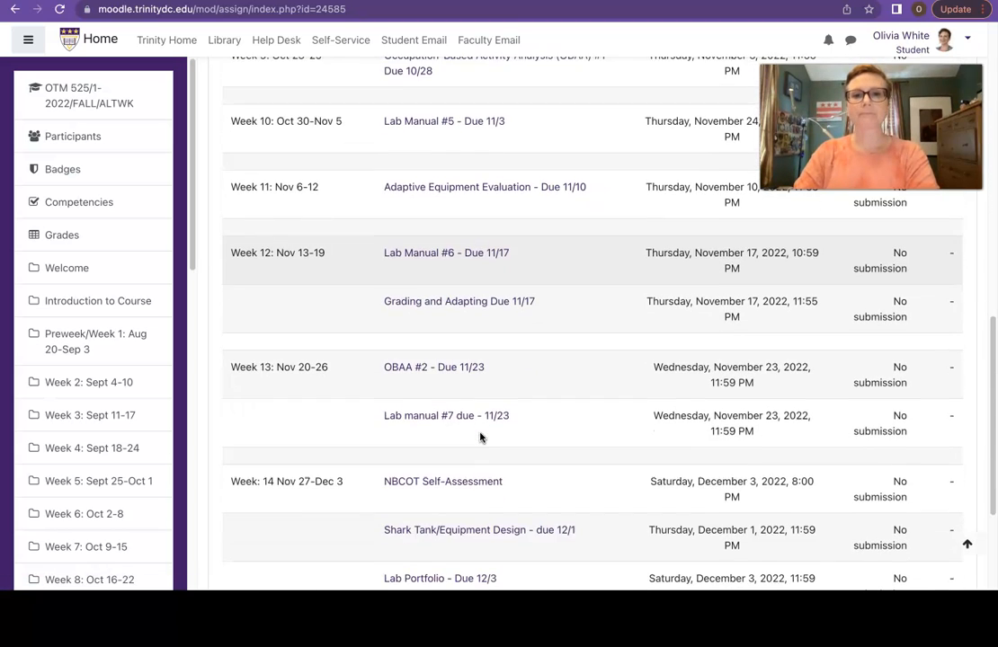
scroll(down, 3)
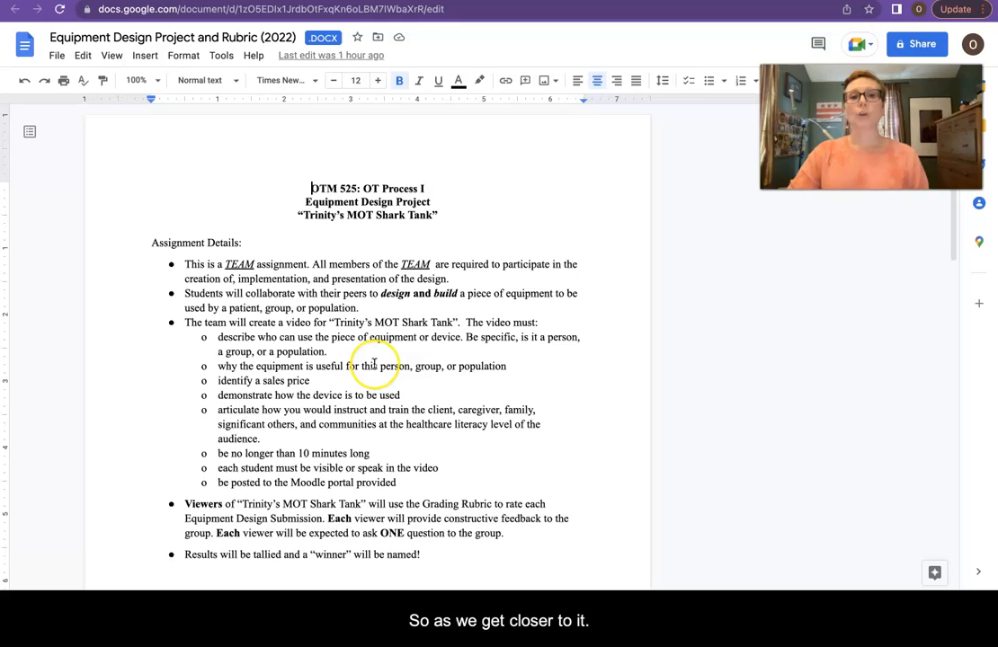
Check the Equipment Design Project rubric, then view weeks 12–15 of the Moodle assignments list
scroll(down, 3)
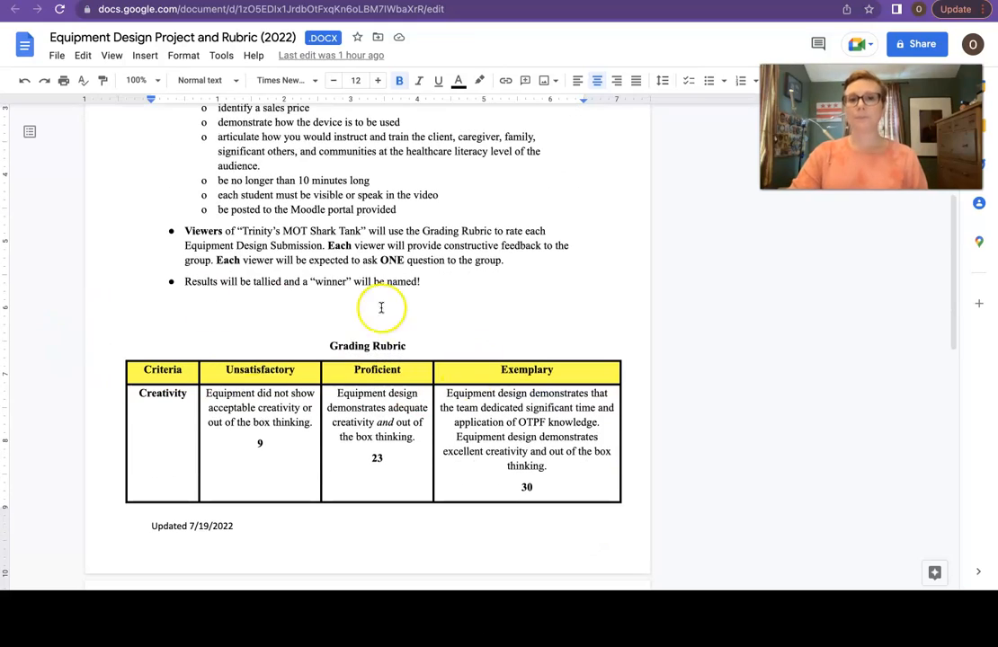
scroll(up, 3)
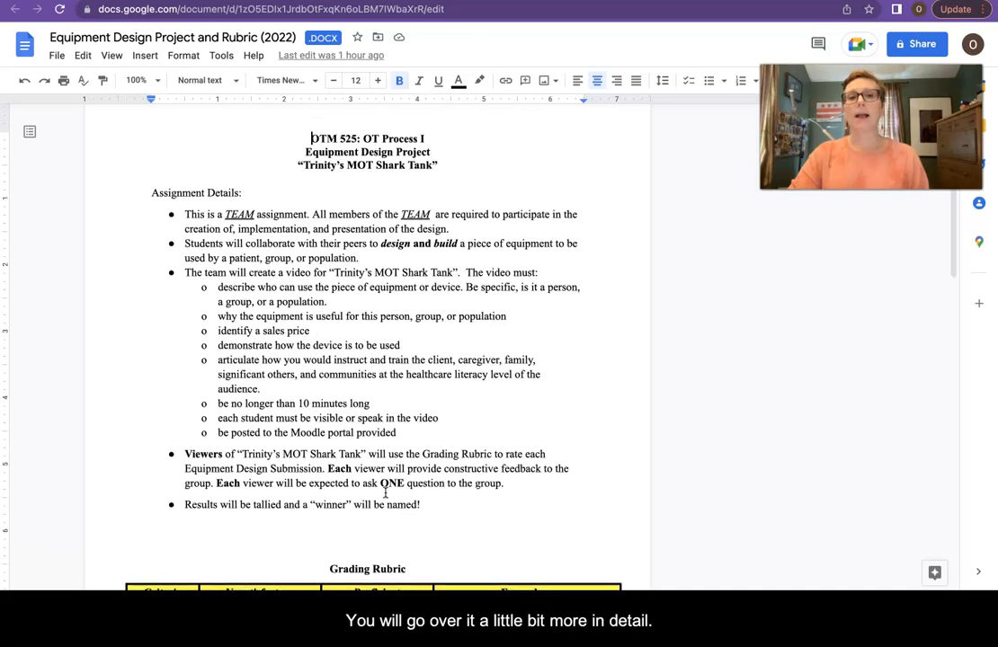
scroll(up, 3)
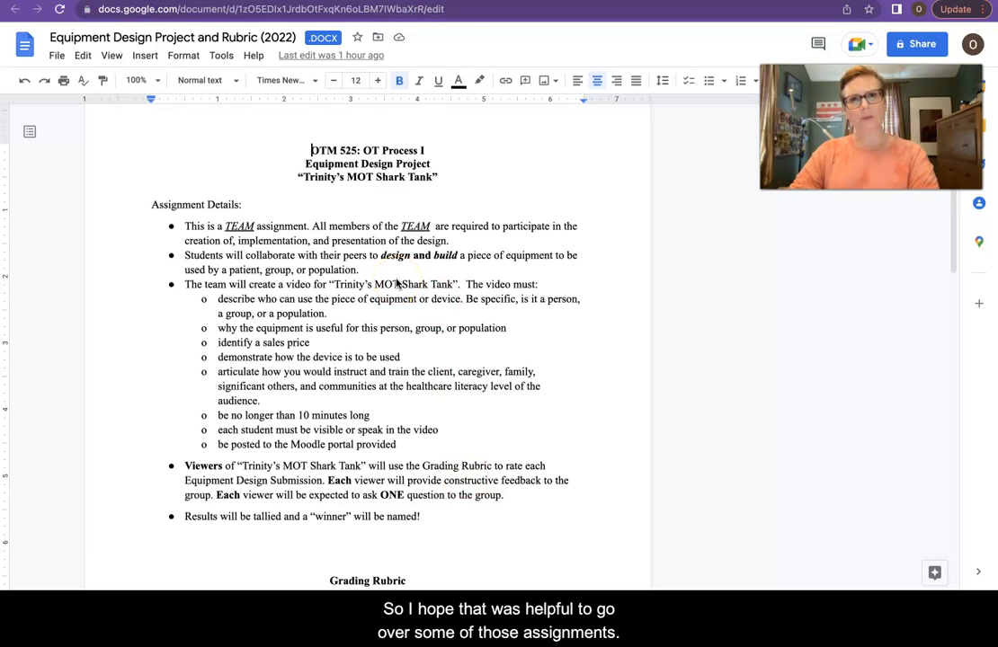
click(574, 19)
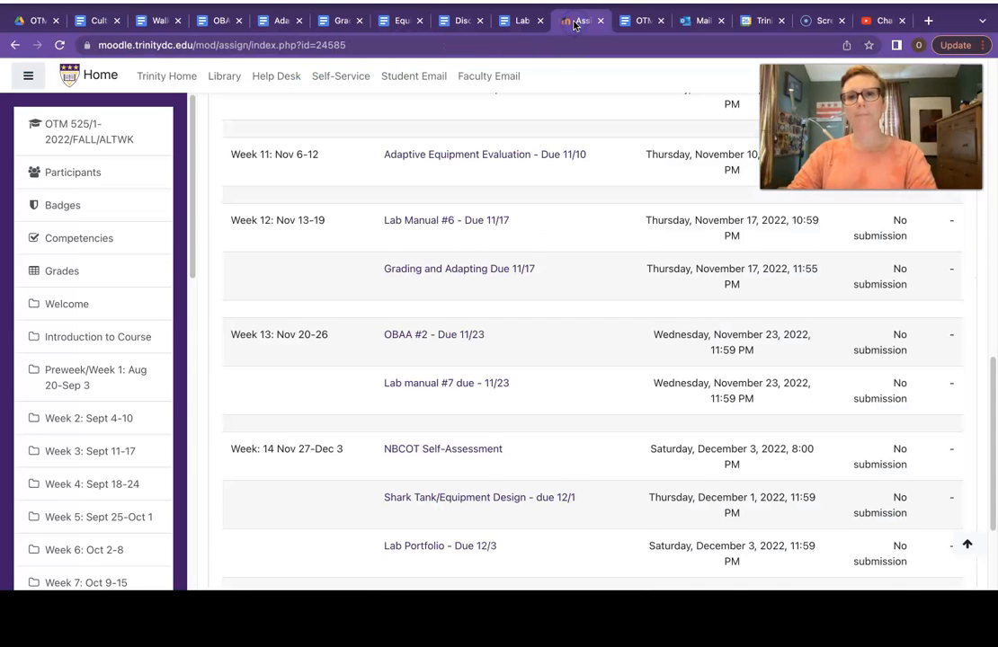
scroll(down, 3)
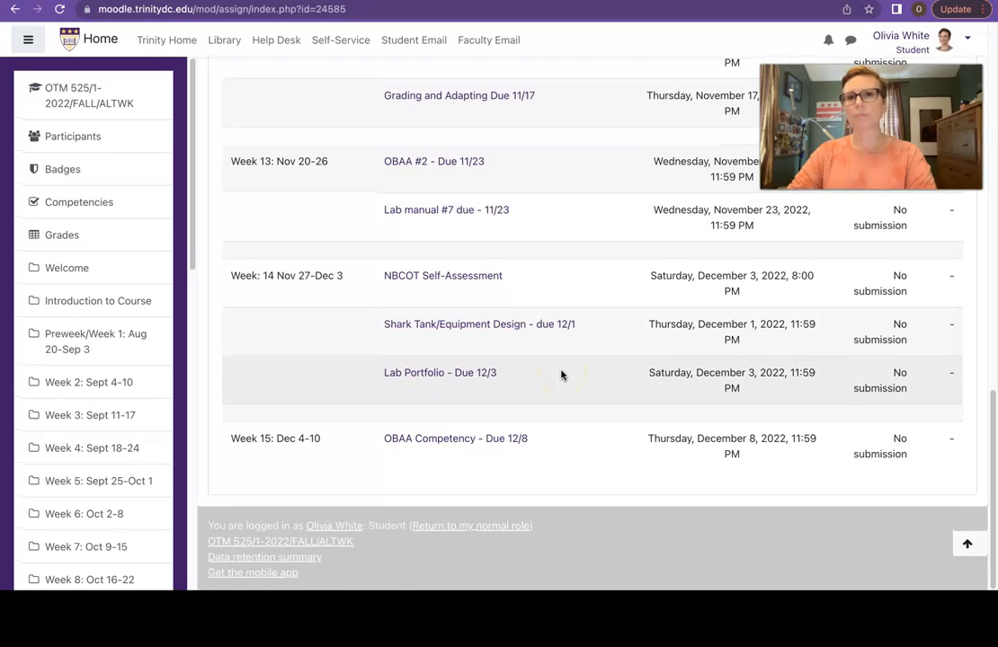